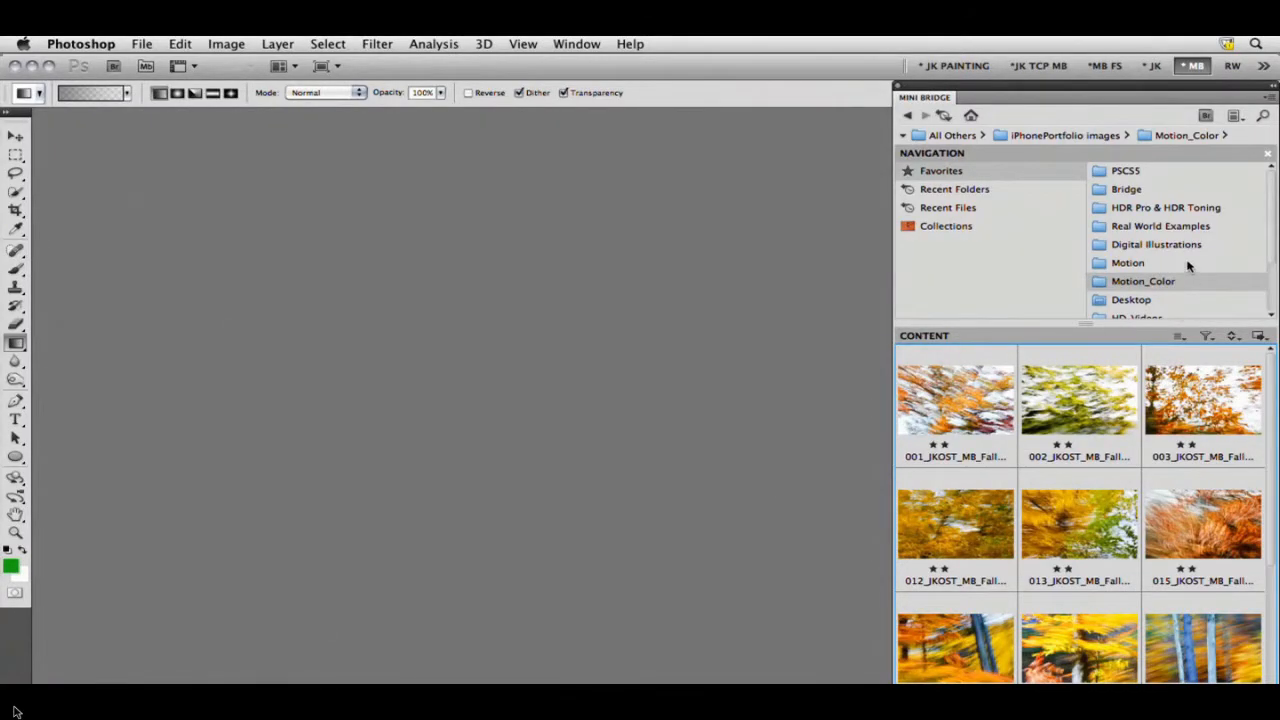
- Merge the bracketed ADF_HDR gate exposures from the HDR folder with Merge to HDR Pro
left_click(1162, 206)
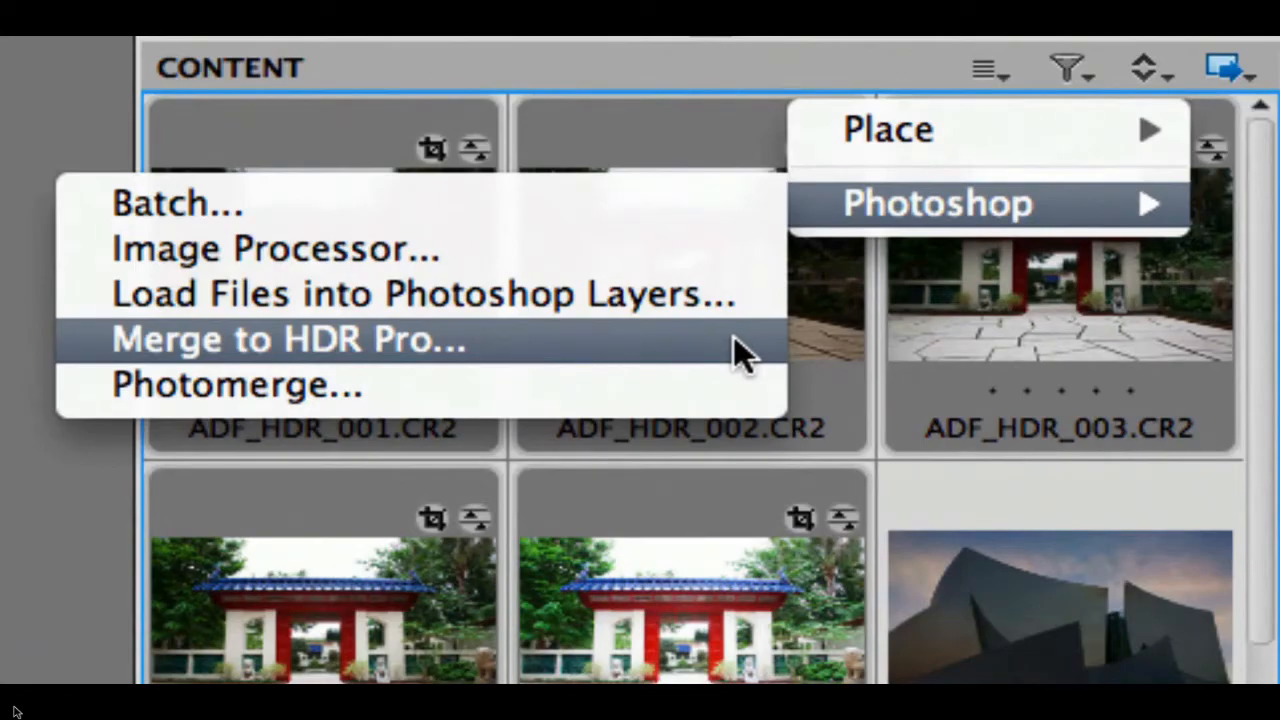
left_click(290, 338)
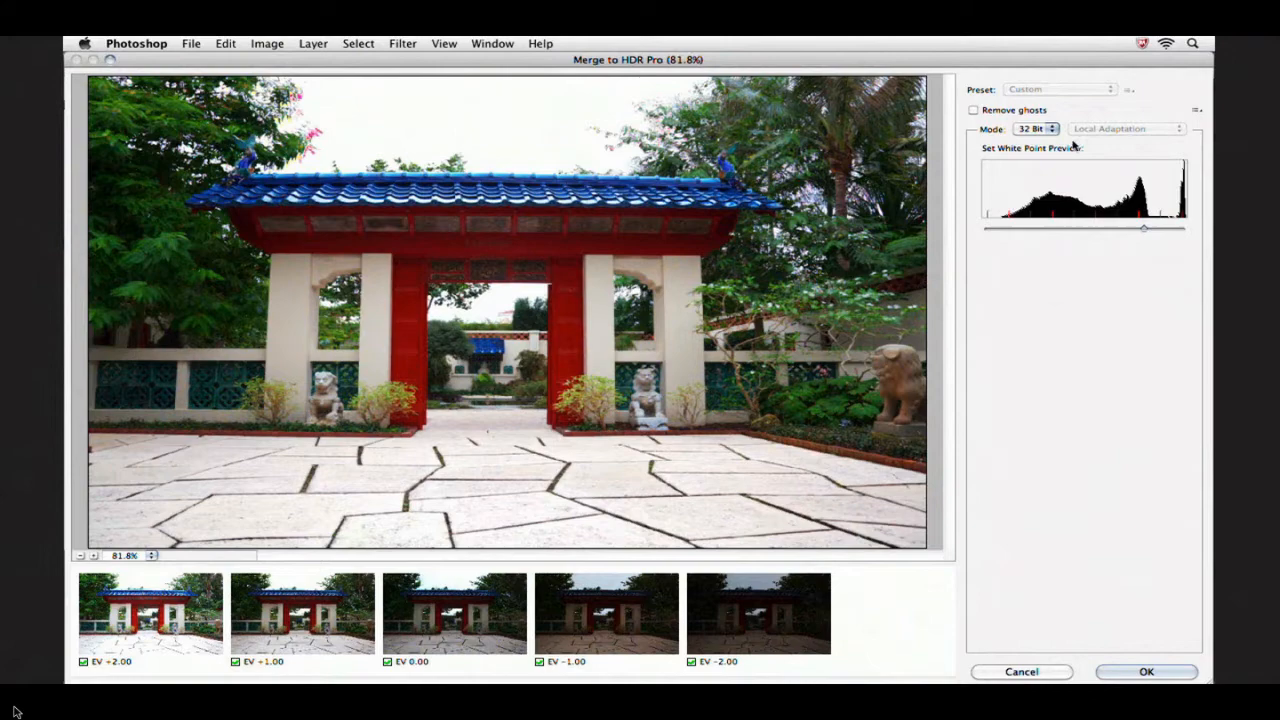
- Switch the merge to 16 Bit local adaptation and raise the edge-glow radius and detail
left_click(1048, 128)
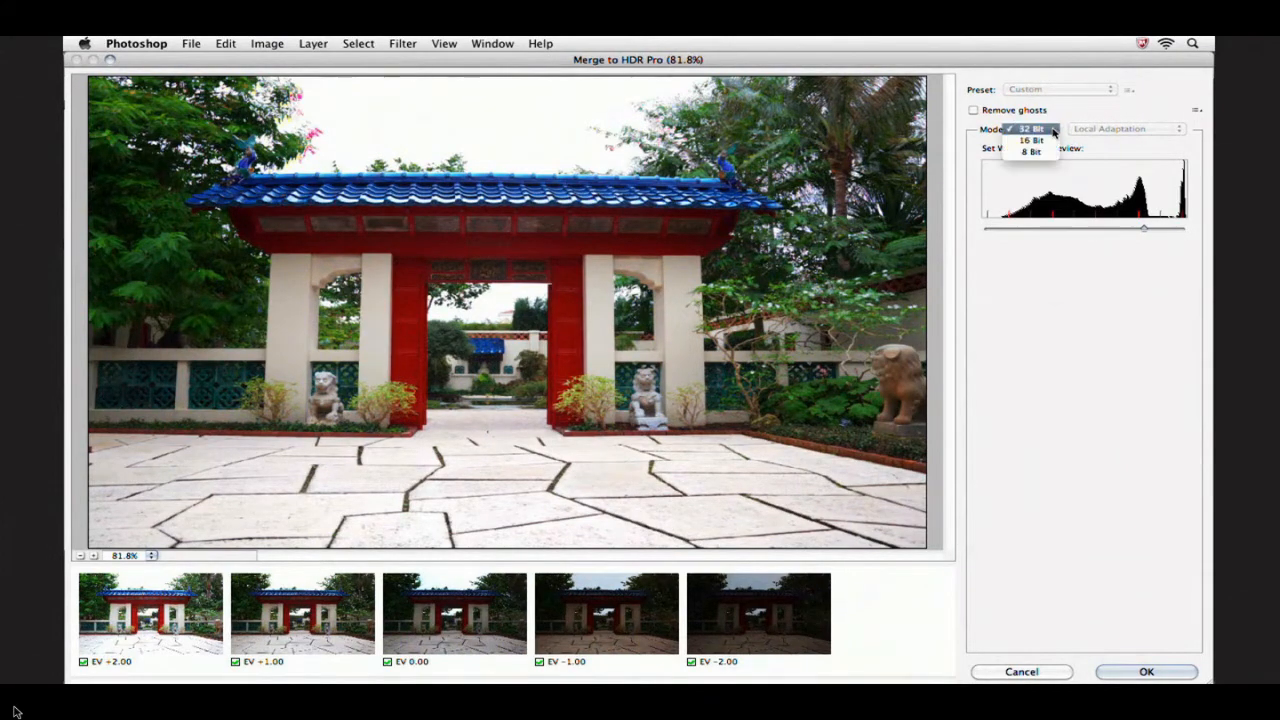
mouse_move(1030, 140)
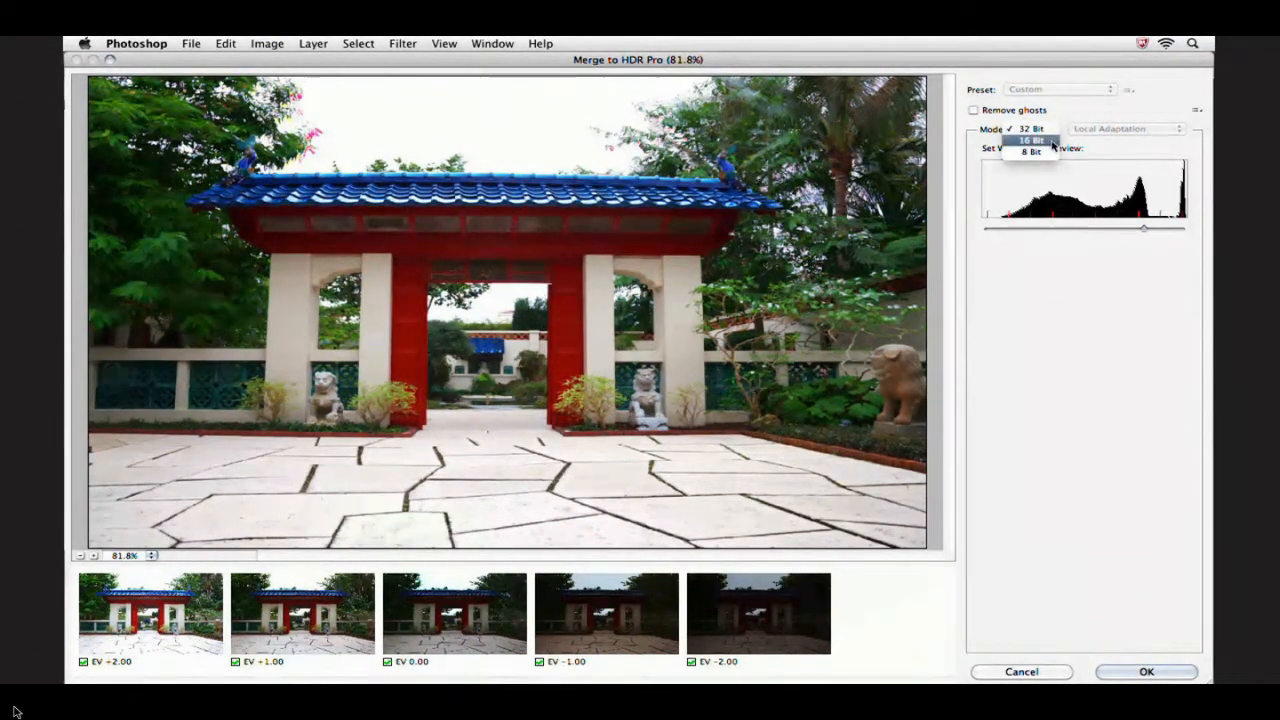
left_click(1032, 140)
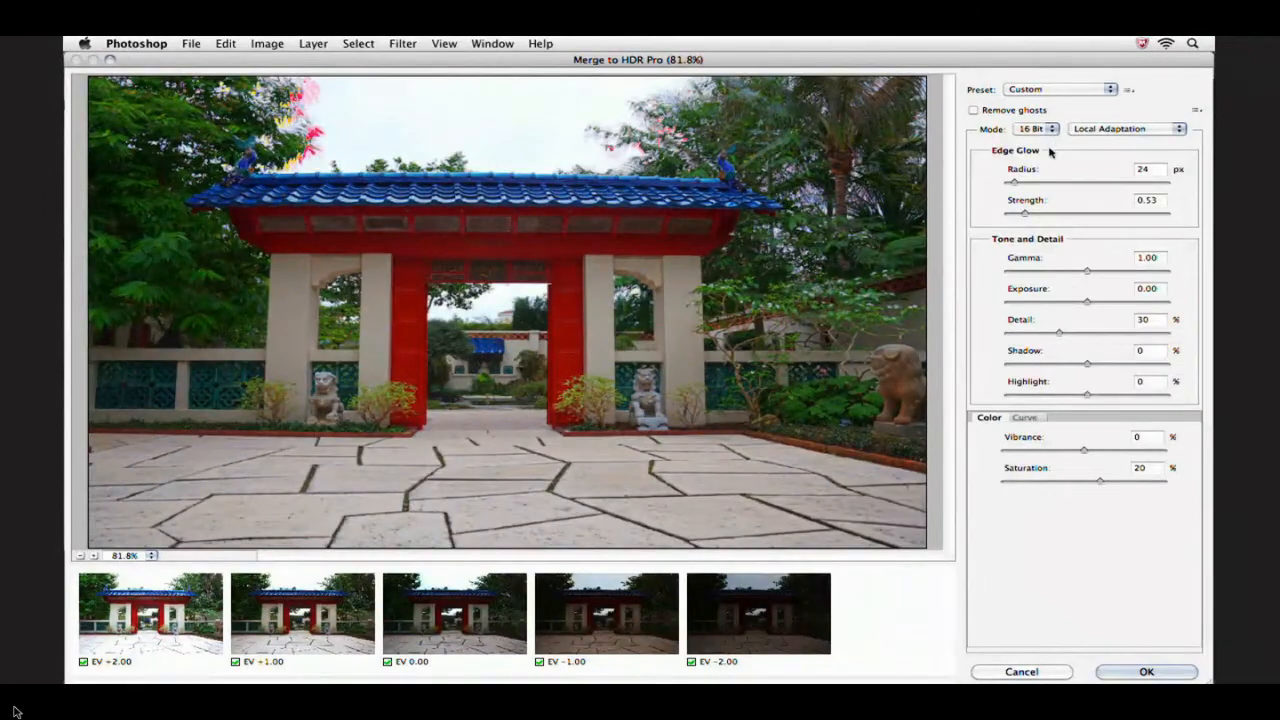
left_click_drag(1012, 180, 1044, 180)
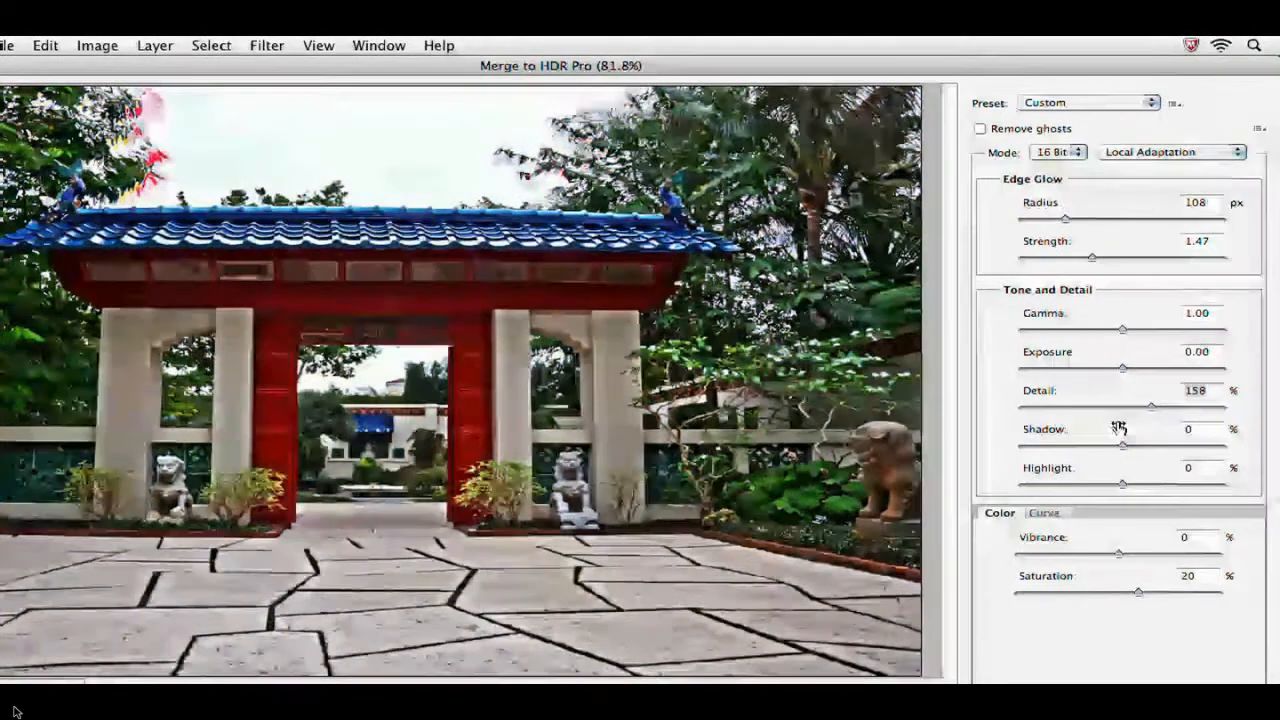
left_click_drag(1150, 368, 1098, 368)
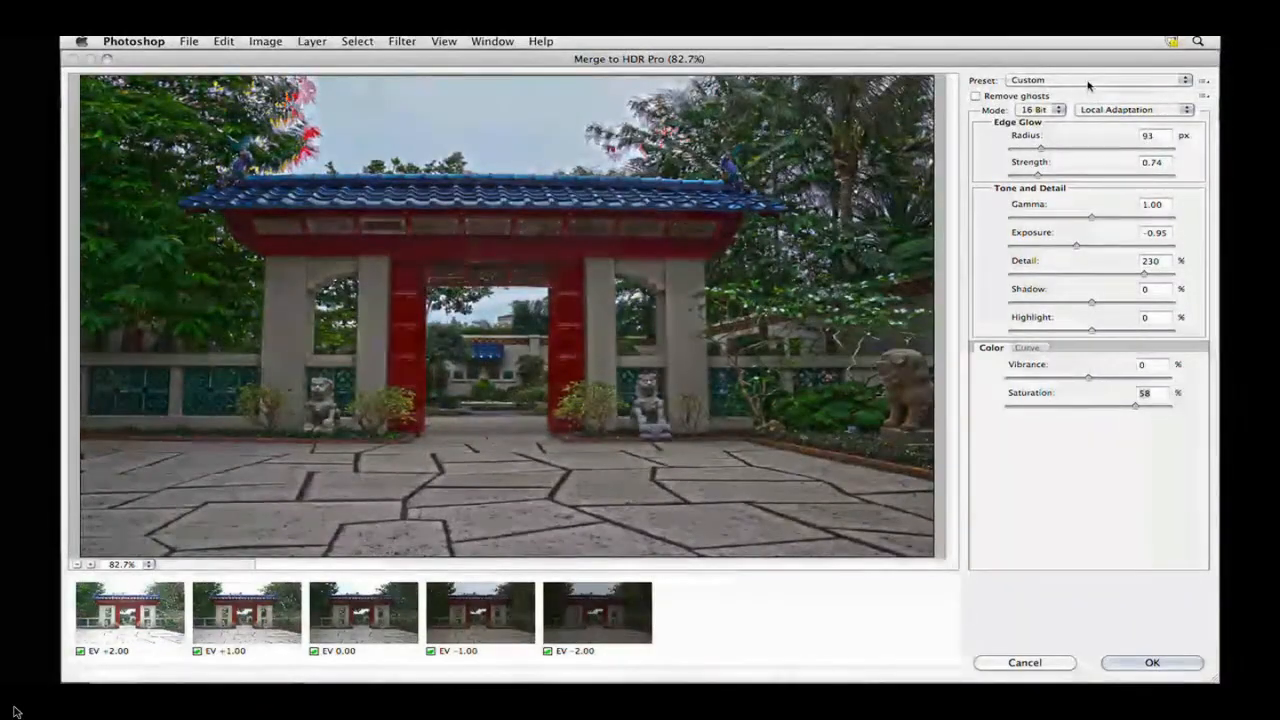
- Apply the *JK Surreal Punch preset to the gate merge and enable Remove ghosts
left_click(1090, 76)
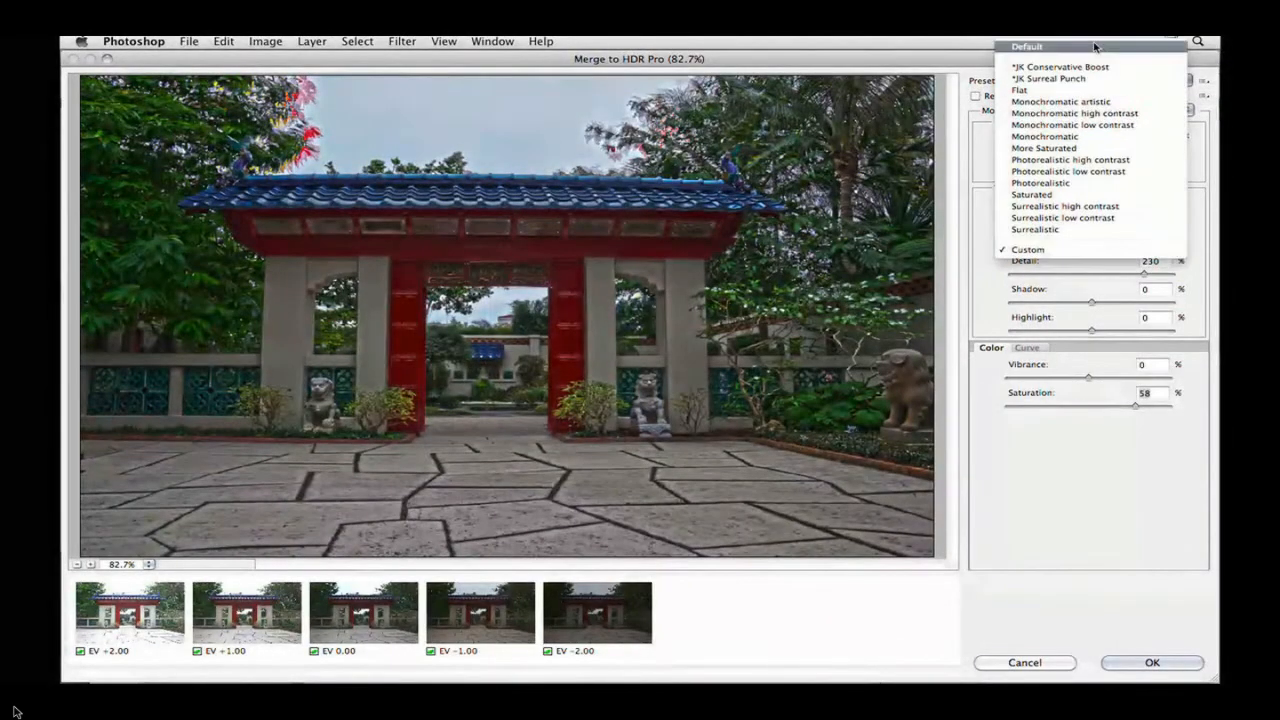
mouse_move(1092, 66)
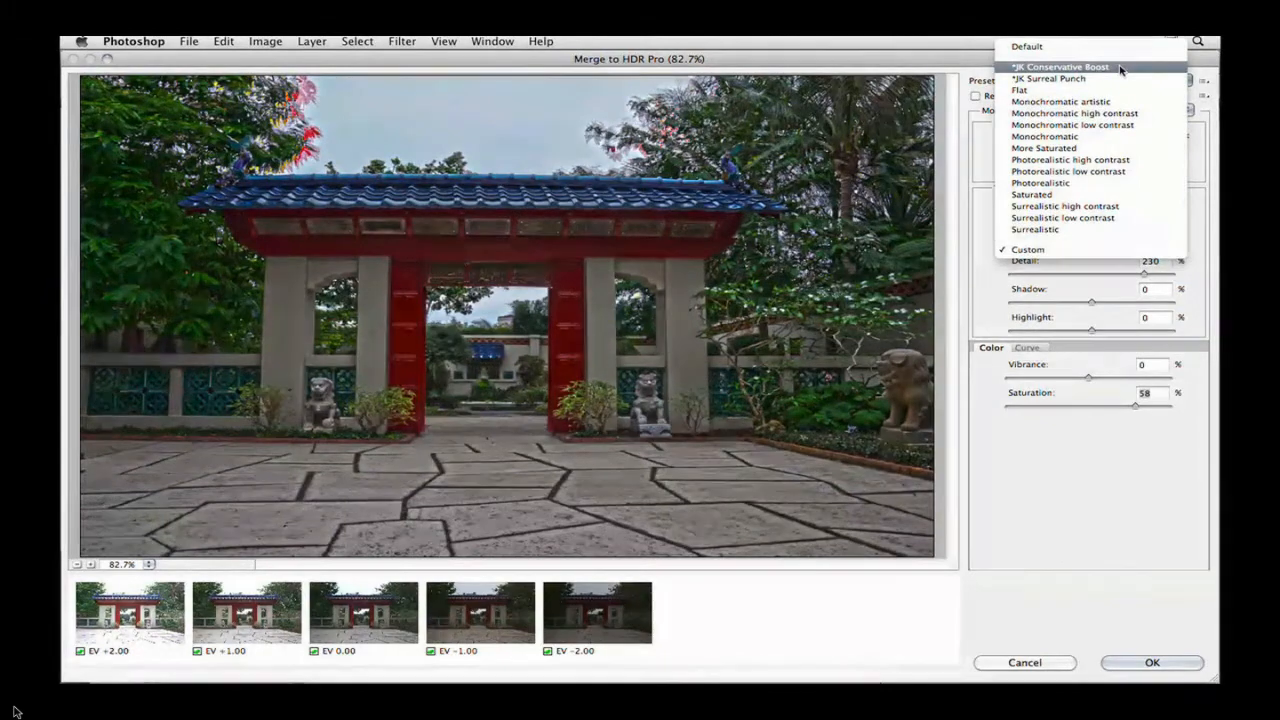
left_click(1064, 68)
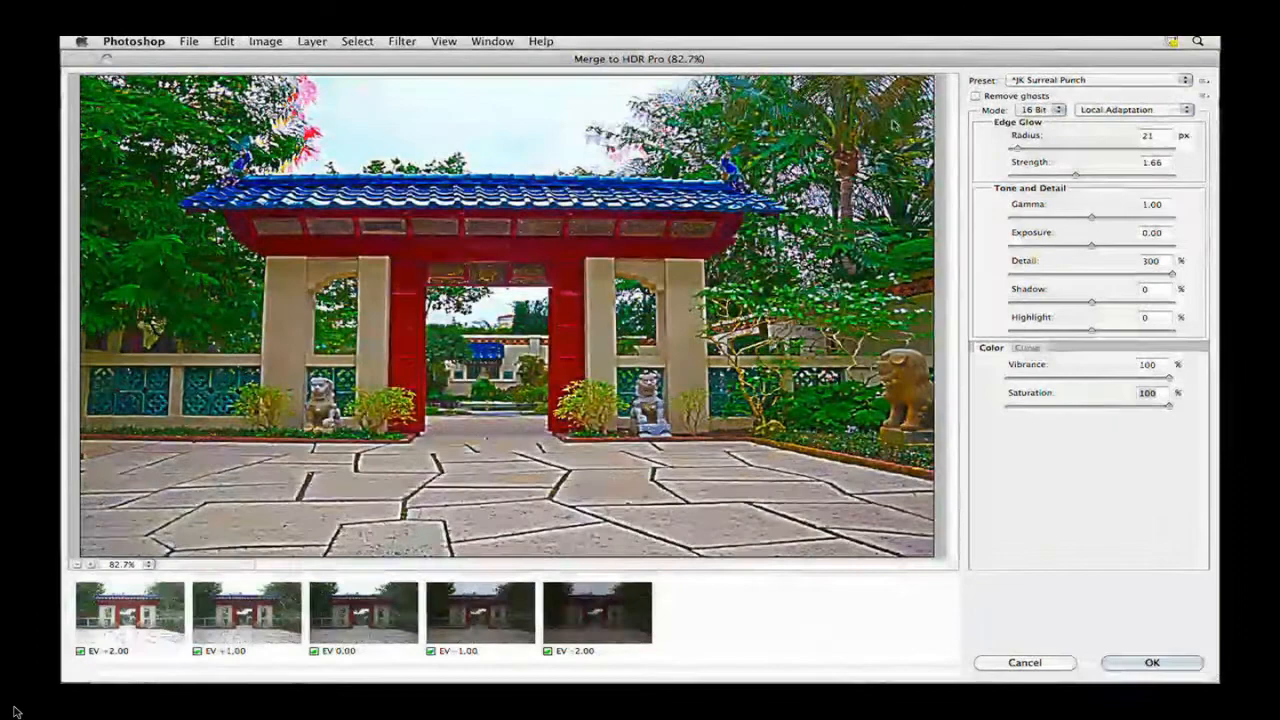
left_click(976, 96)
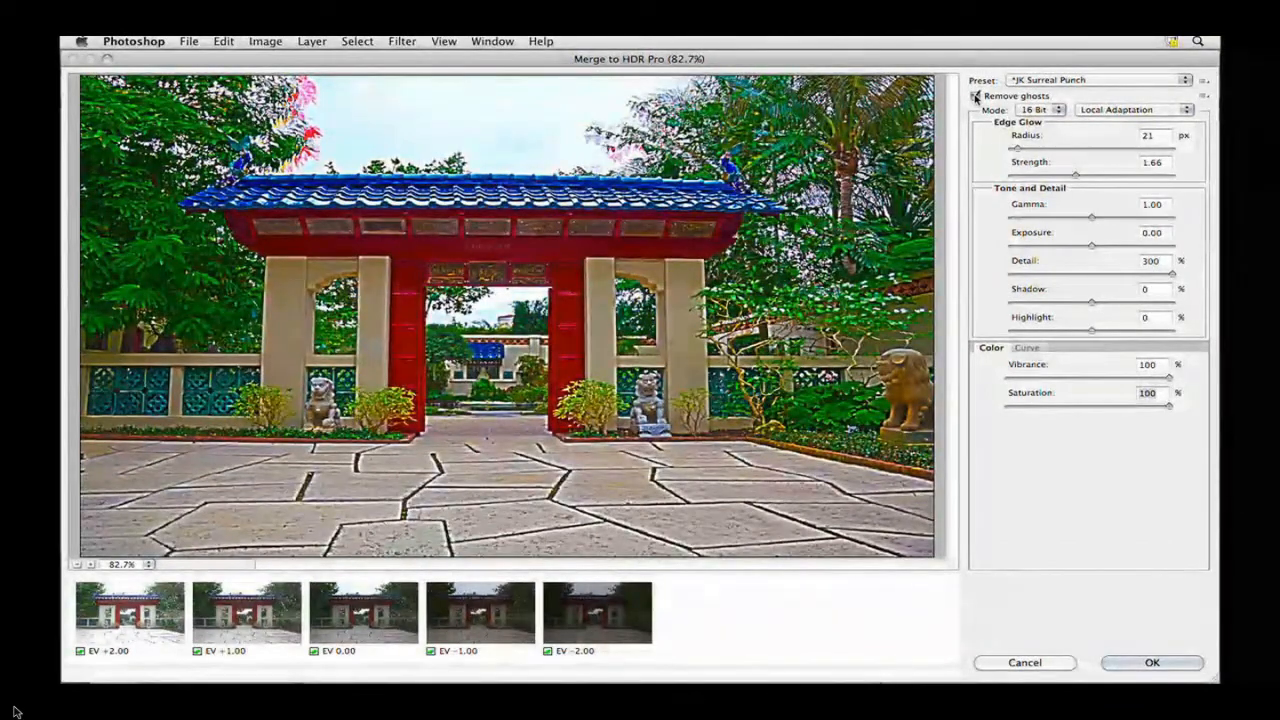
left_click(976, 96)
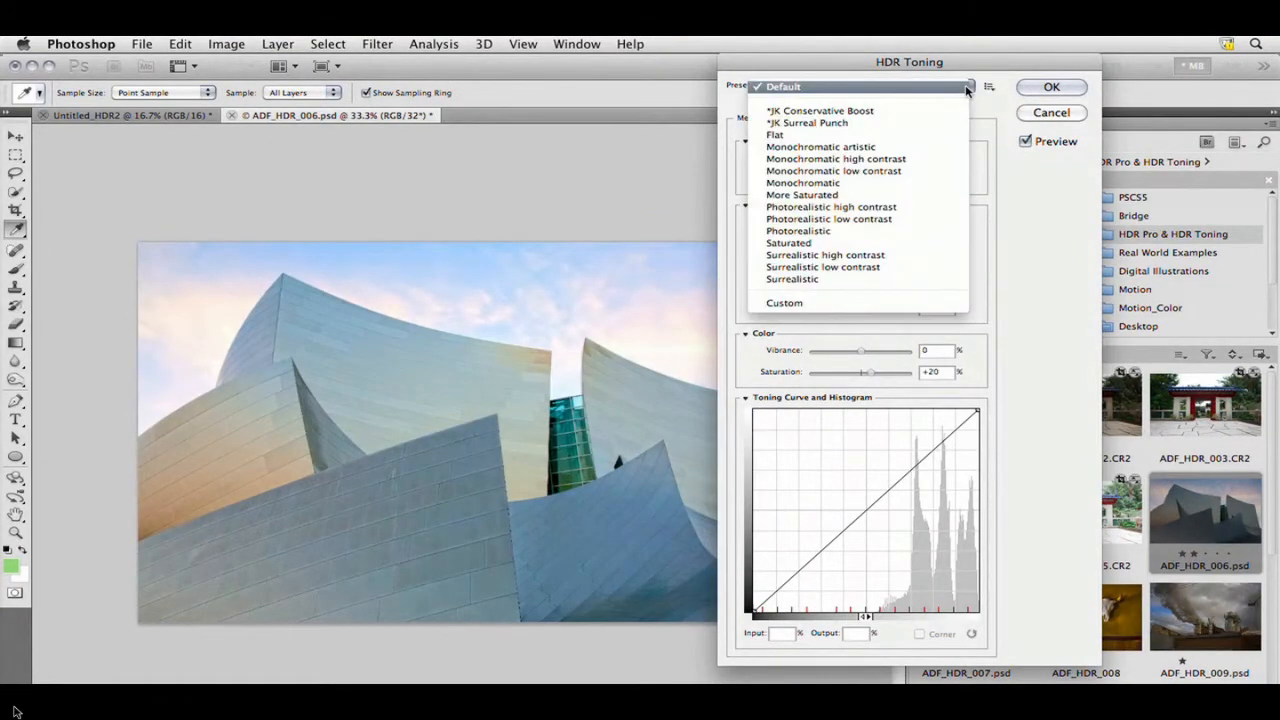
- Tone the building photo with the *JK Conservative Boost HDR Toning preset and confirm
left_click(800, 110)
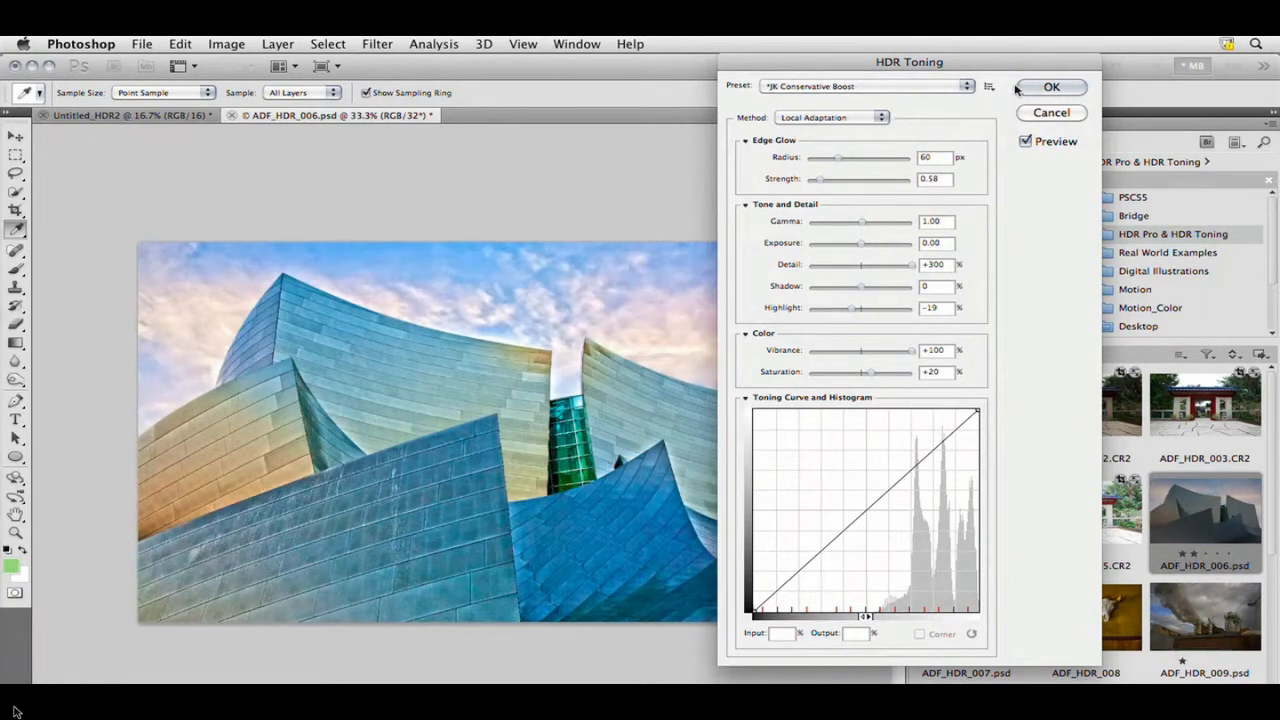
left_click(1058, 86)
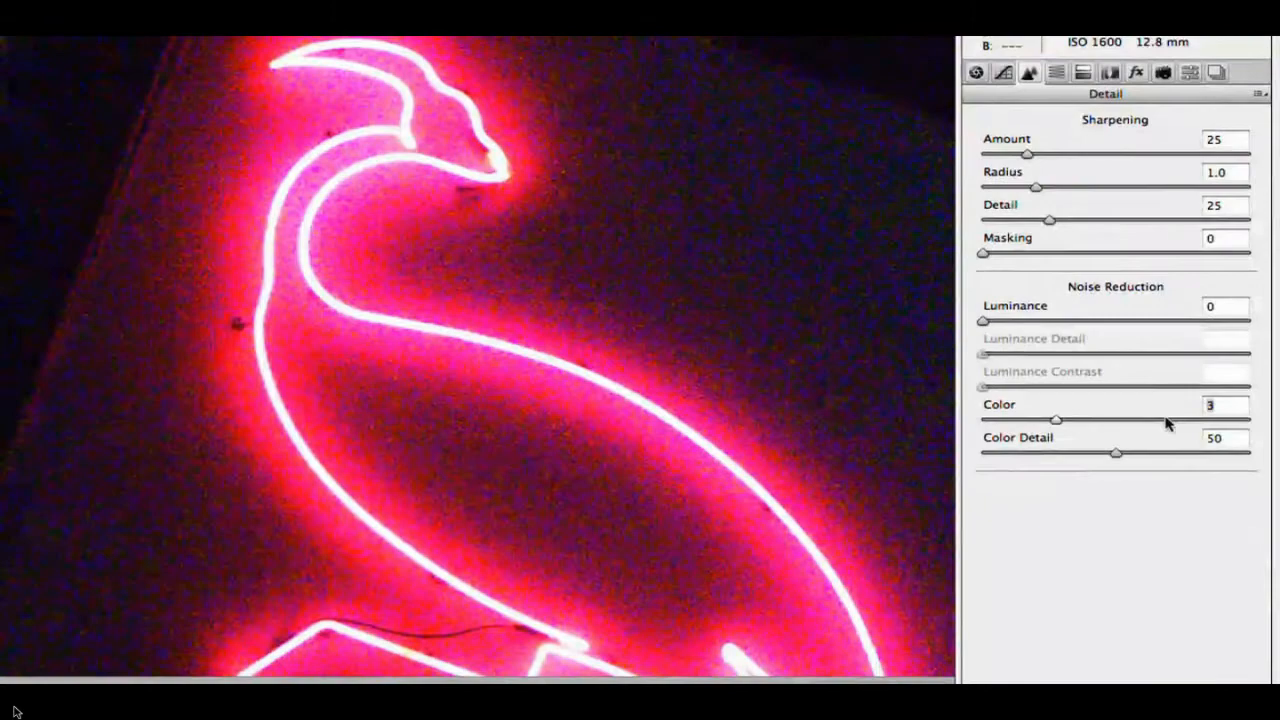
- Set the neon photo's noise reduction to Color 77, Luminance 83 and Luminance Contrast 14
left_click_drag(1056, 420, 1188, 412)
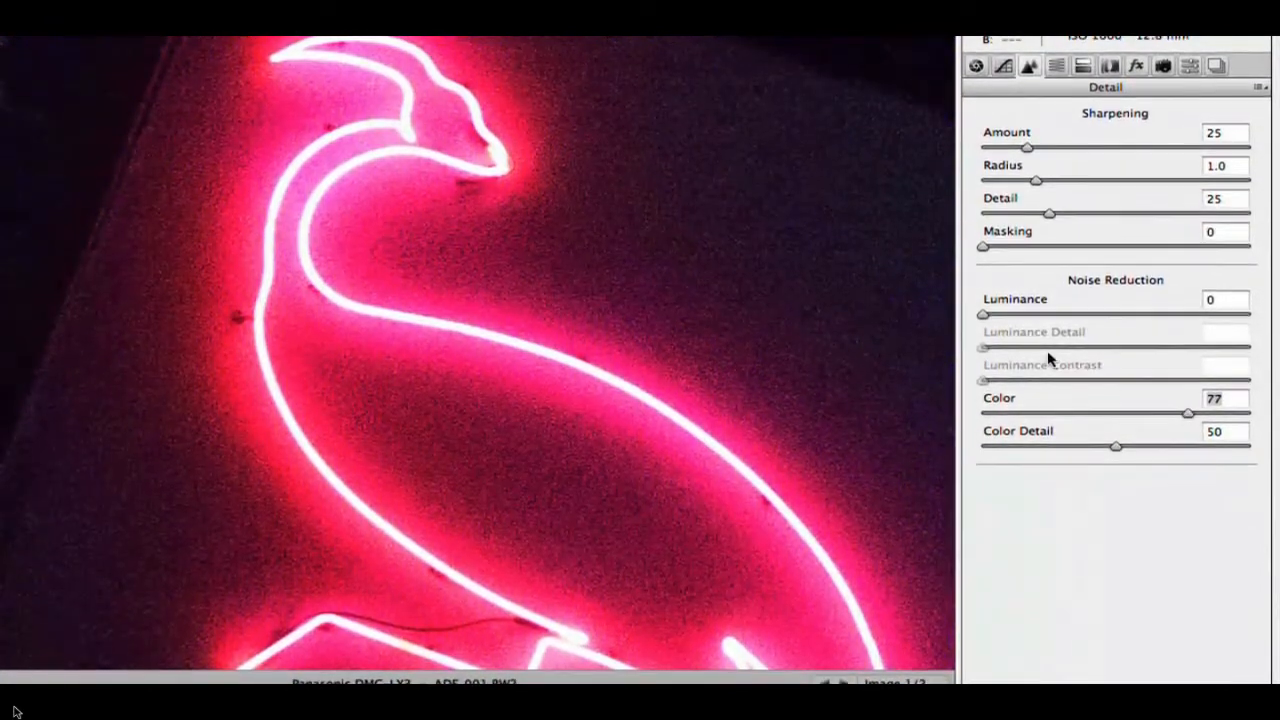
left_click_drag(982, 314, 1204, 308)
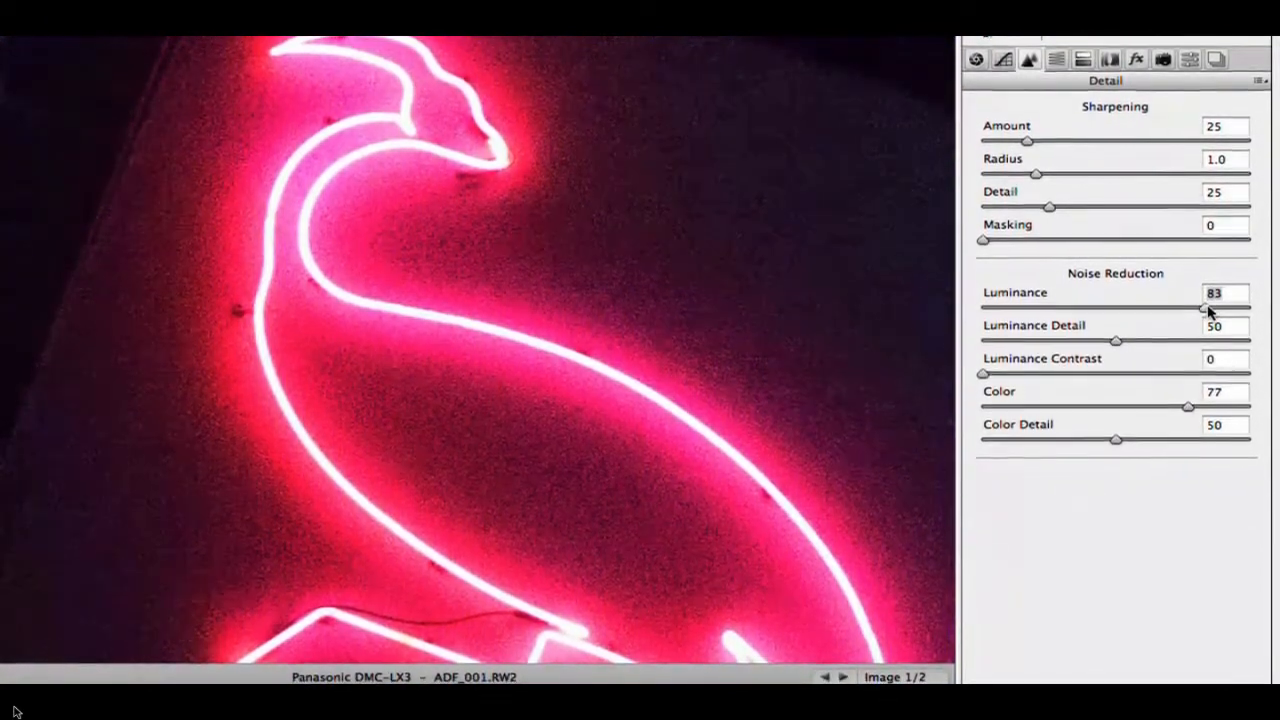
left_click_drag(984, 368, 990, 368)
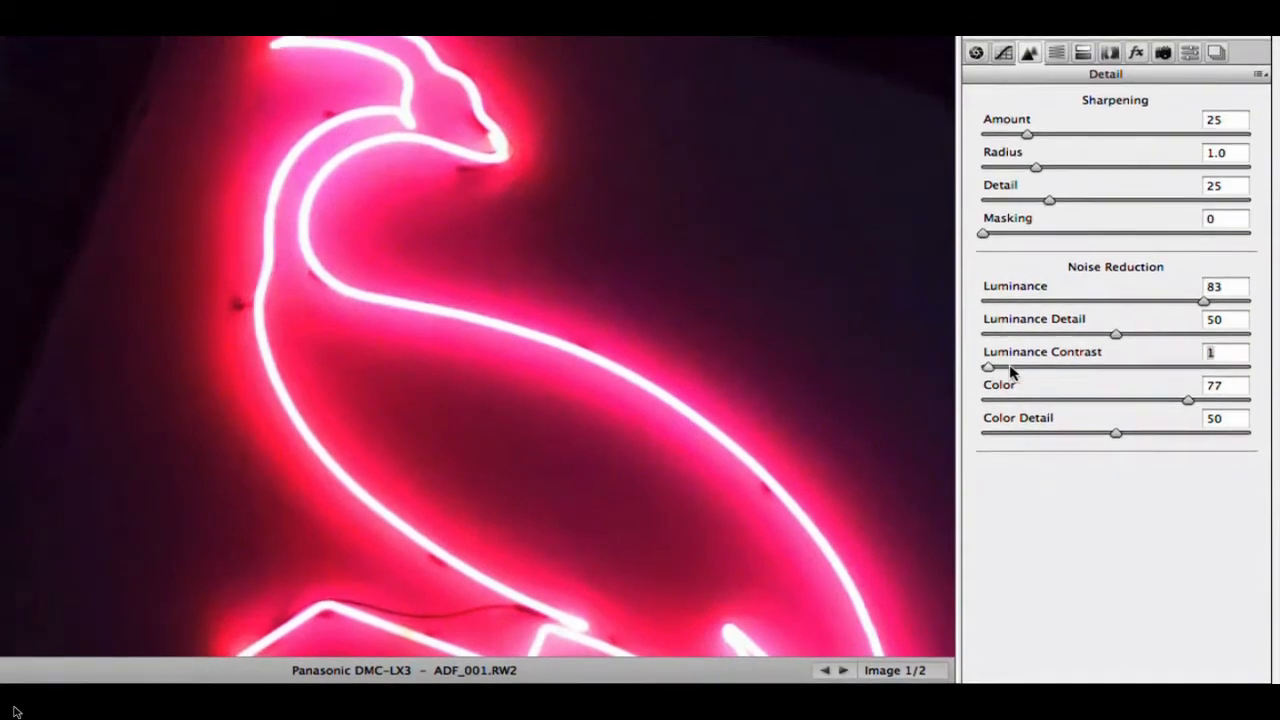
left_click_drag(990, 360, 1020, 360)
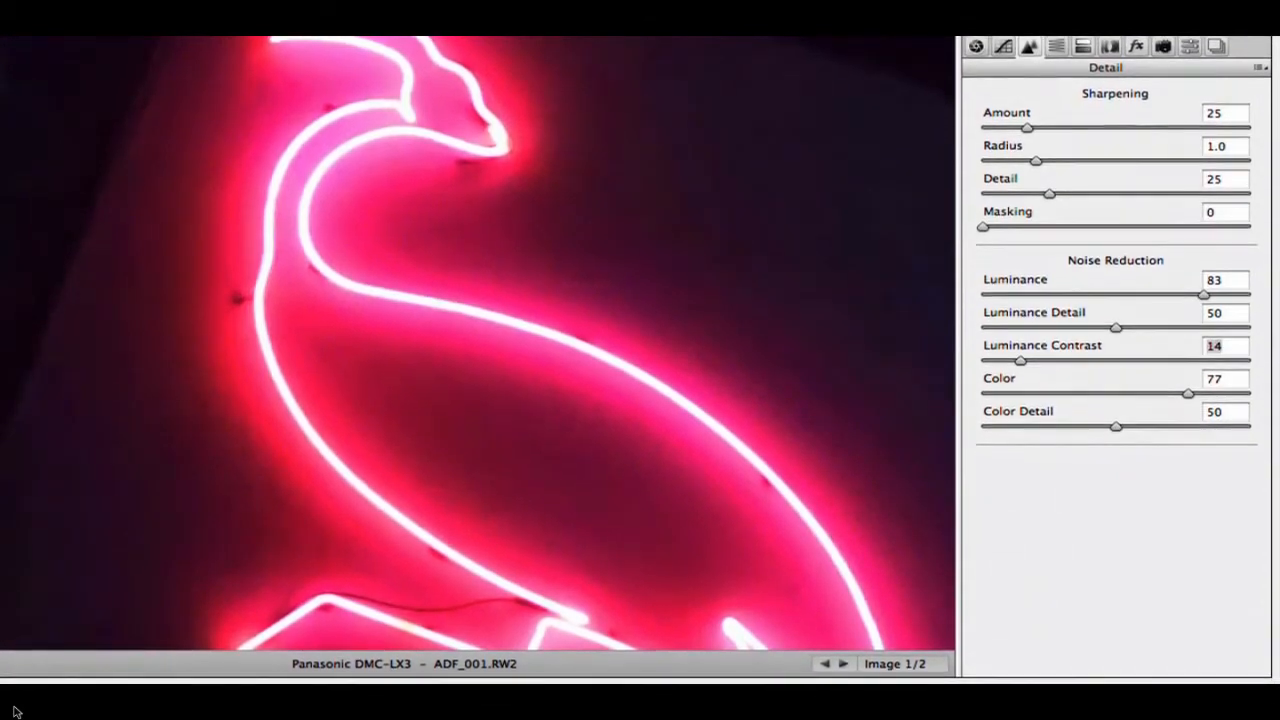
left_click(68, 268)
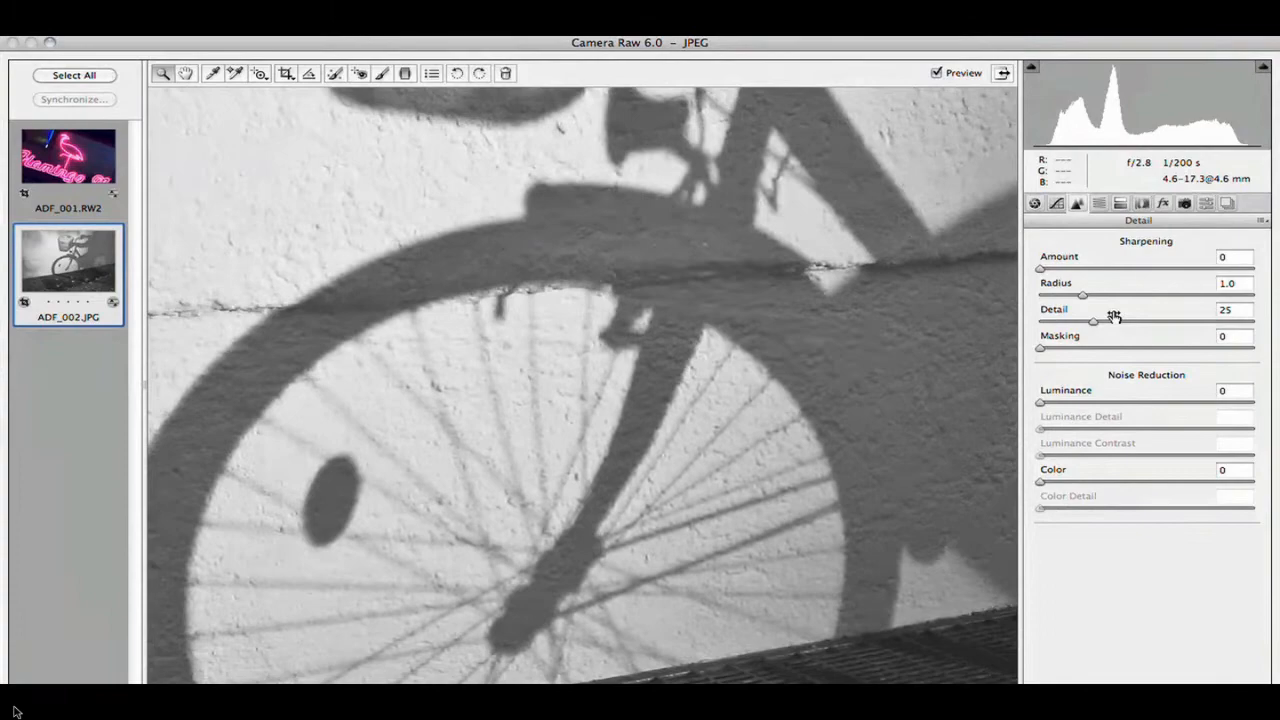
- Add heavy, large grain and a negative post-crop vignette to the bicycle photo in Effects
left_click(1162, 204)
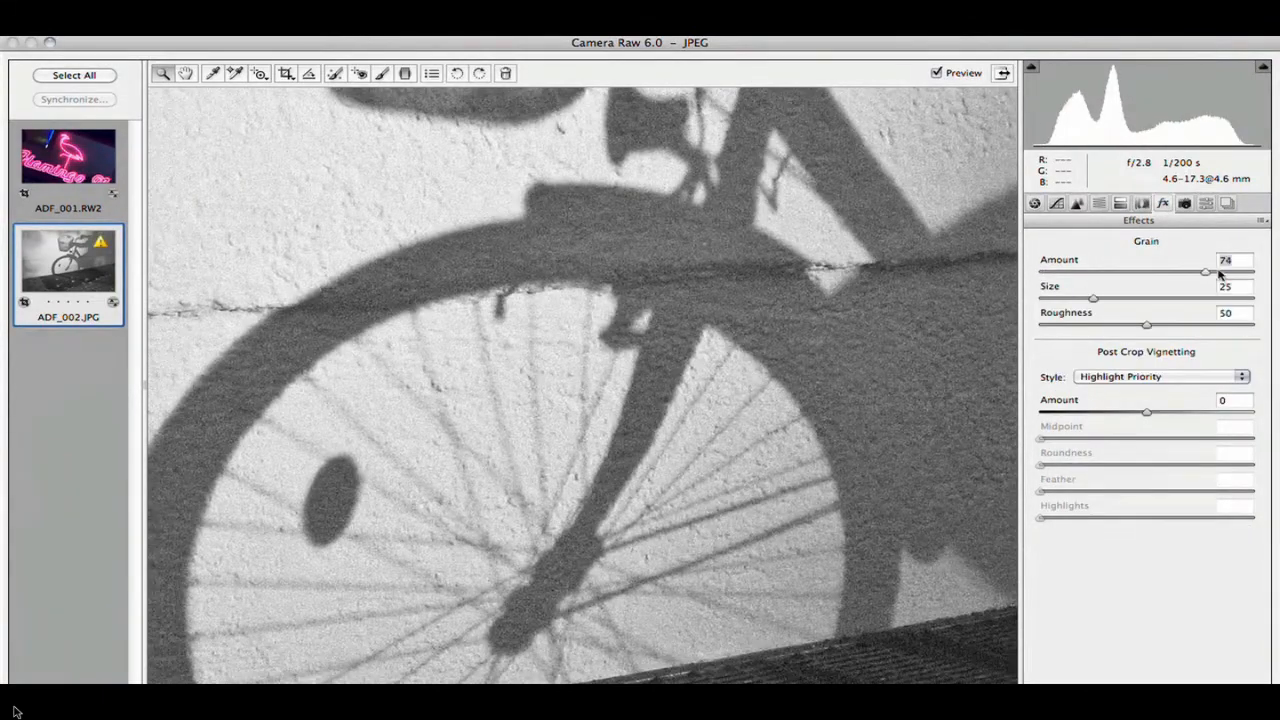
left_click_drag(1092, 298, 1184, 298)
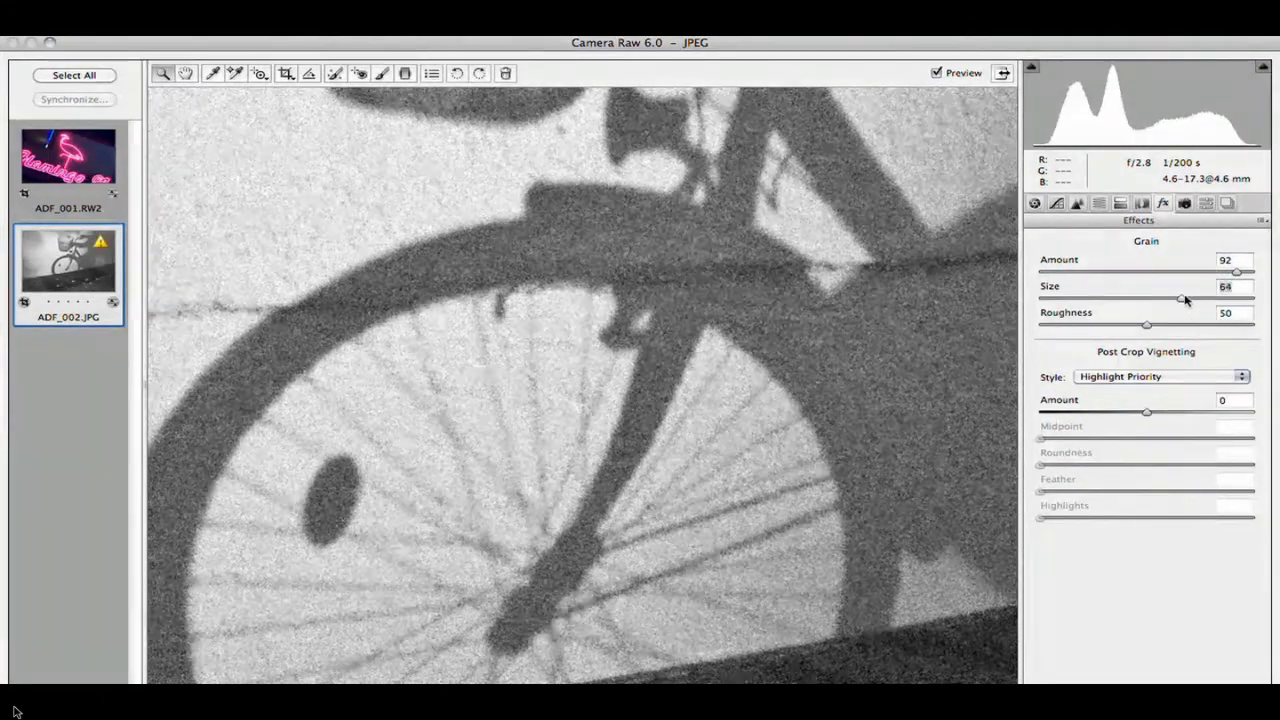
left_click_drag(1148, 324, 1250, 324)
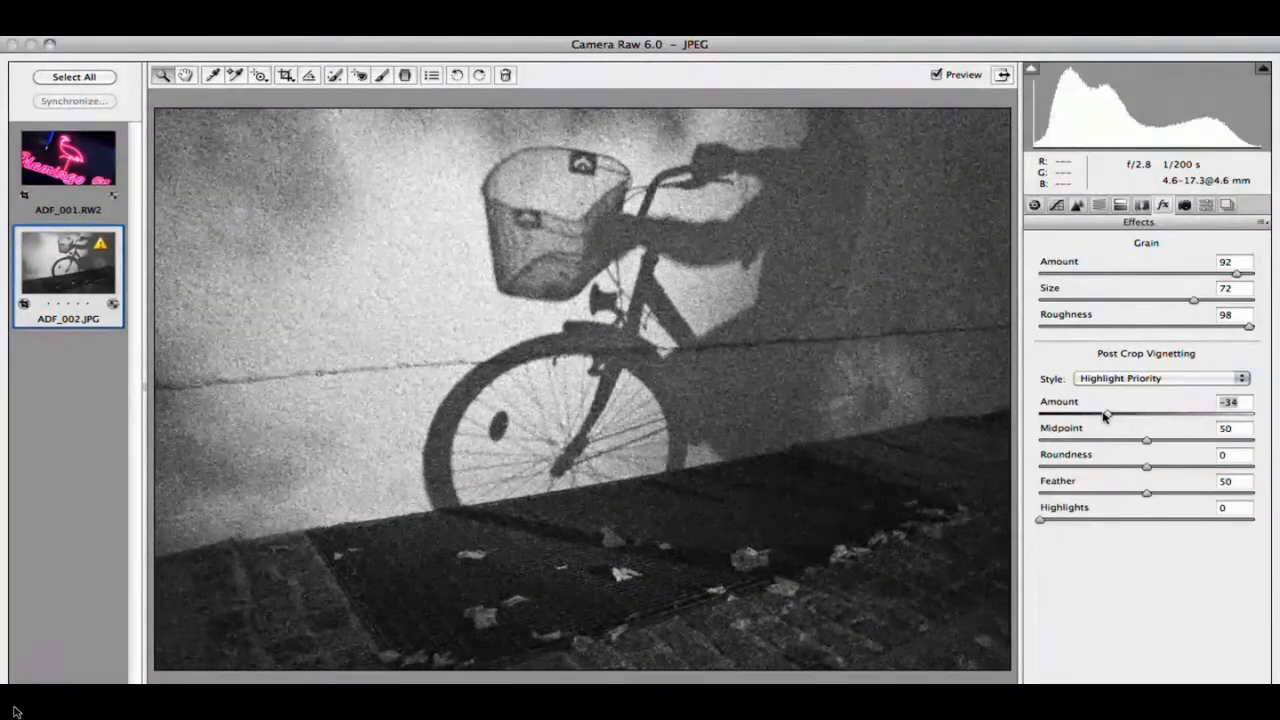
left_click_drag(1108, 414, 1100, 414)
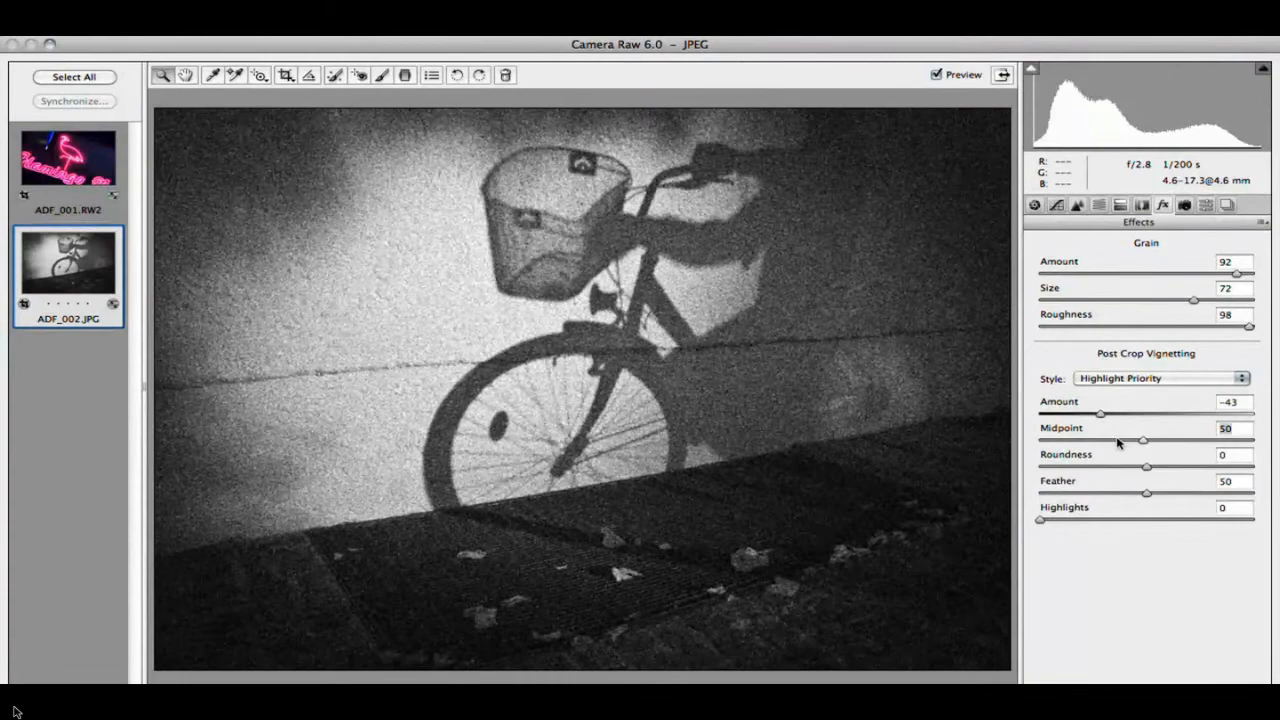
left_click_drag(1144, 442, 1116, 442)
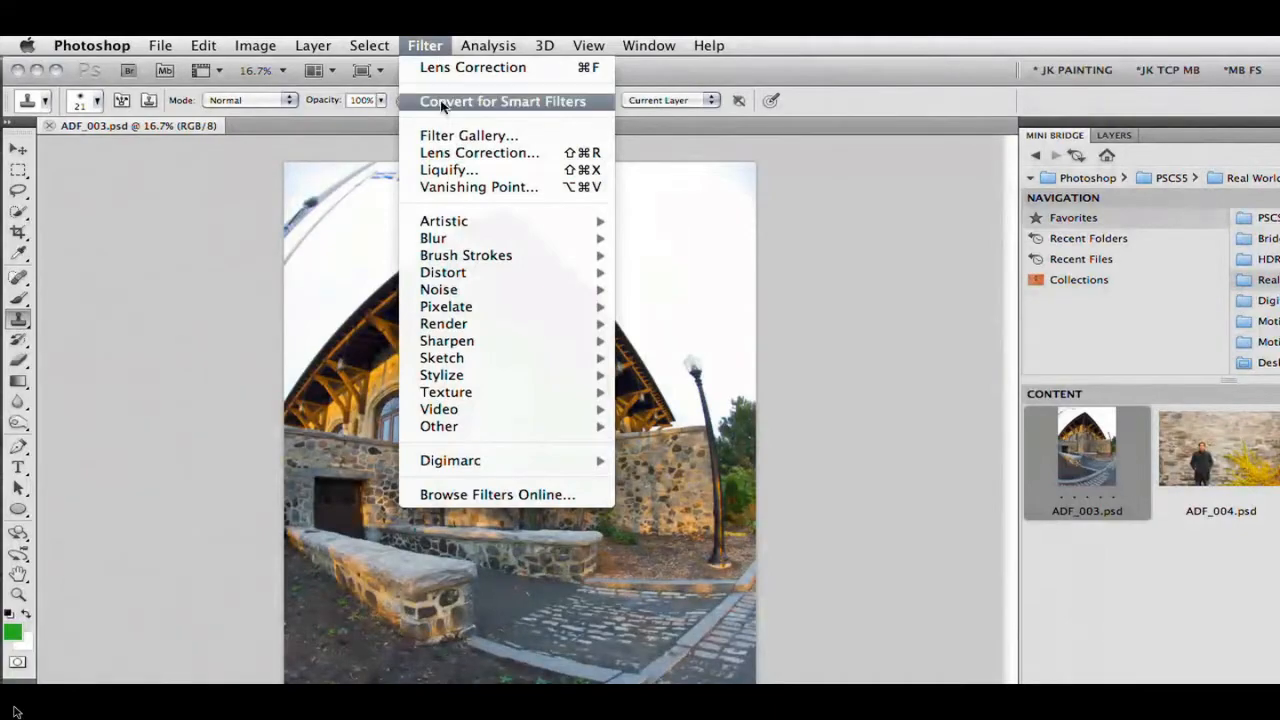
- Run Lens Correction with auto geometric distortion for the detected Nikon 10.5mm profile
left_click(480, 152)
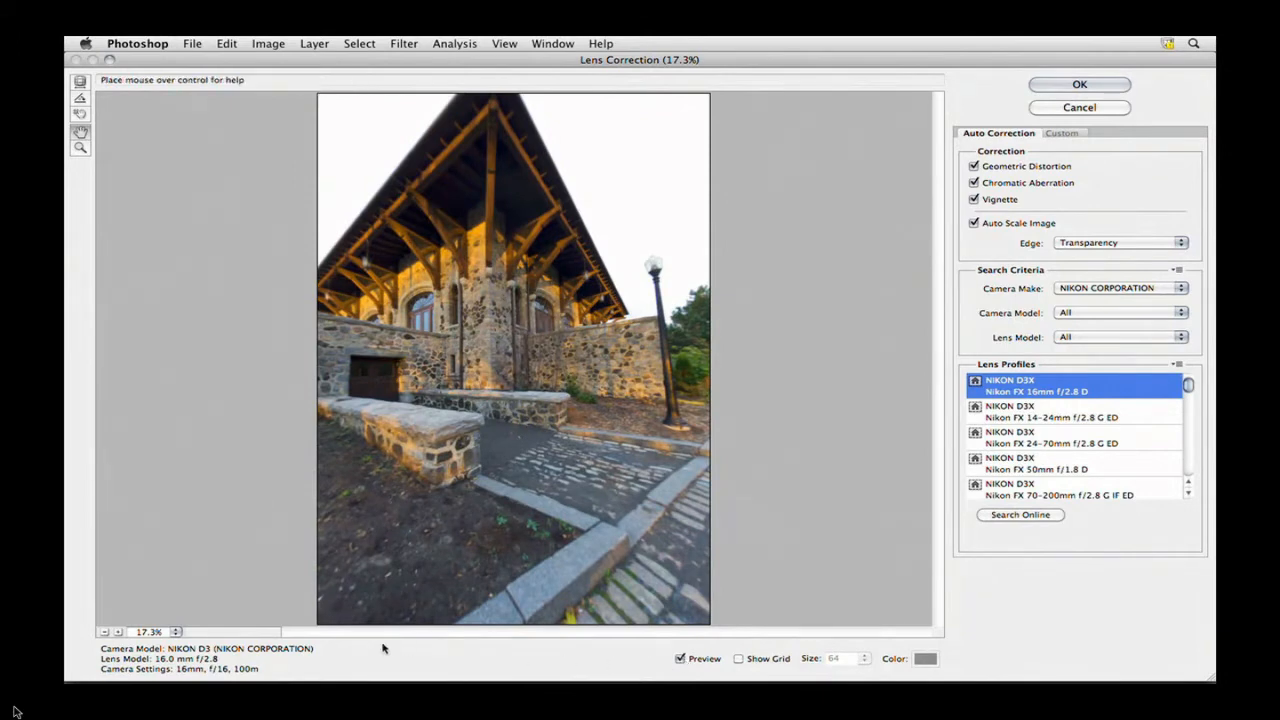
mouse_move(338, 650)
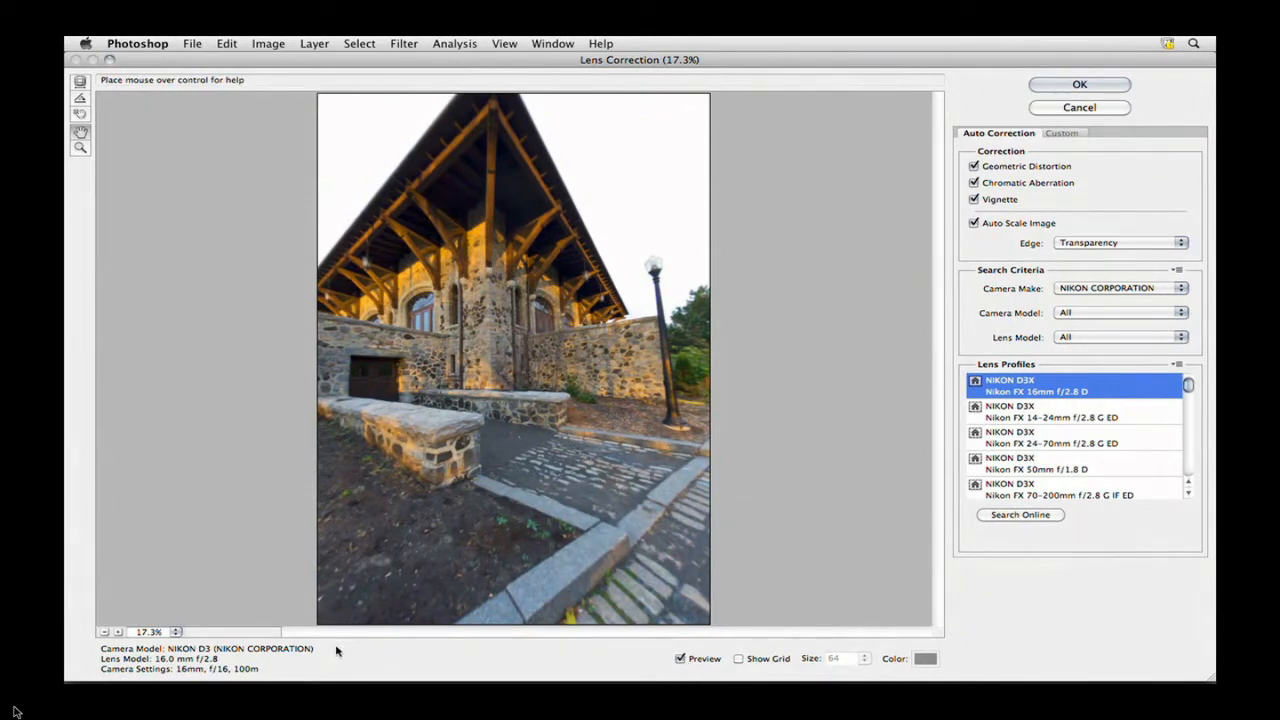
mouse_move(466, 658)
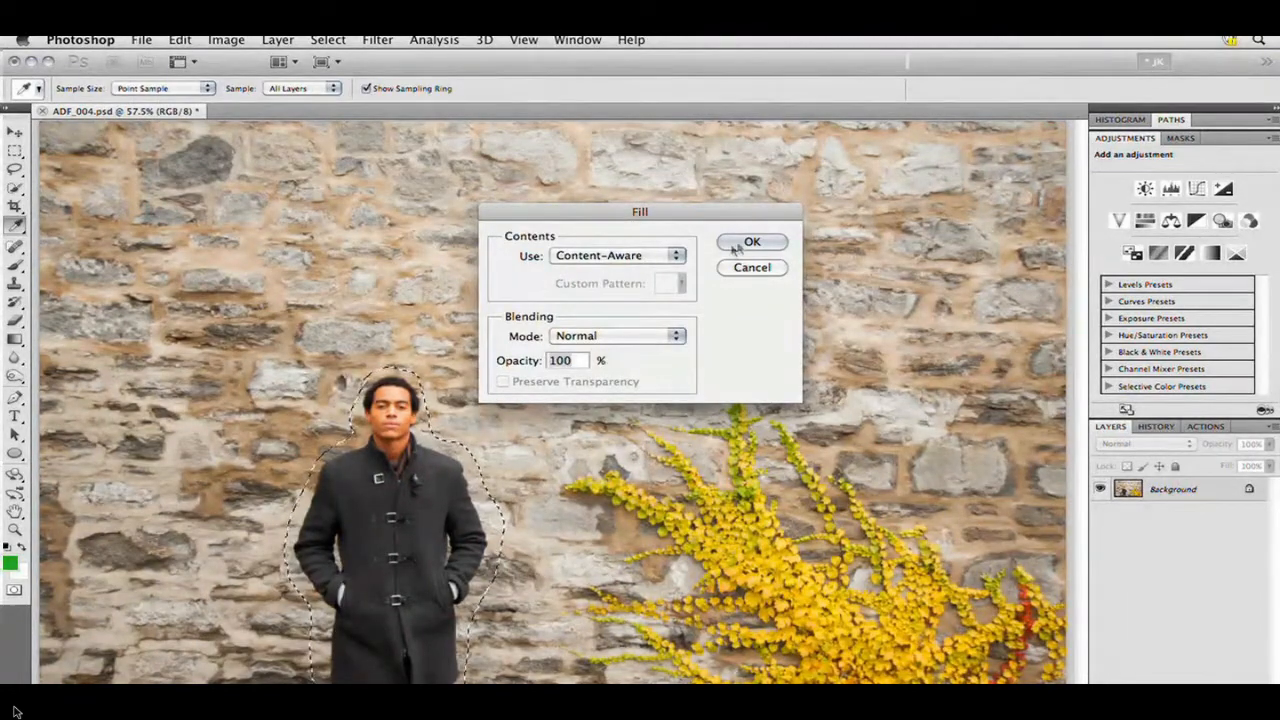
- Fill the selected man's area with Content-Aware fill to match the stone wall
left_click(752, 242)
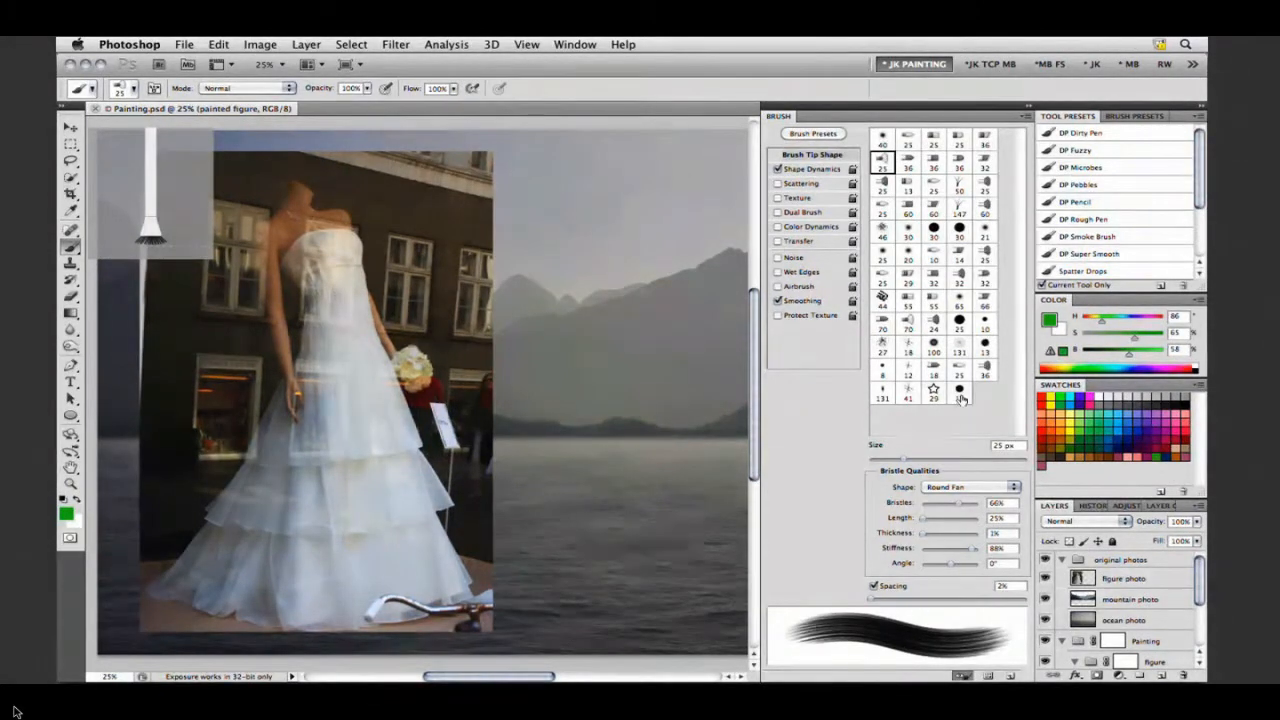
- Paint a bristle-tip brush stroke across the wedding dress composition
left_click_drag(958, 502, 930, 502)
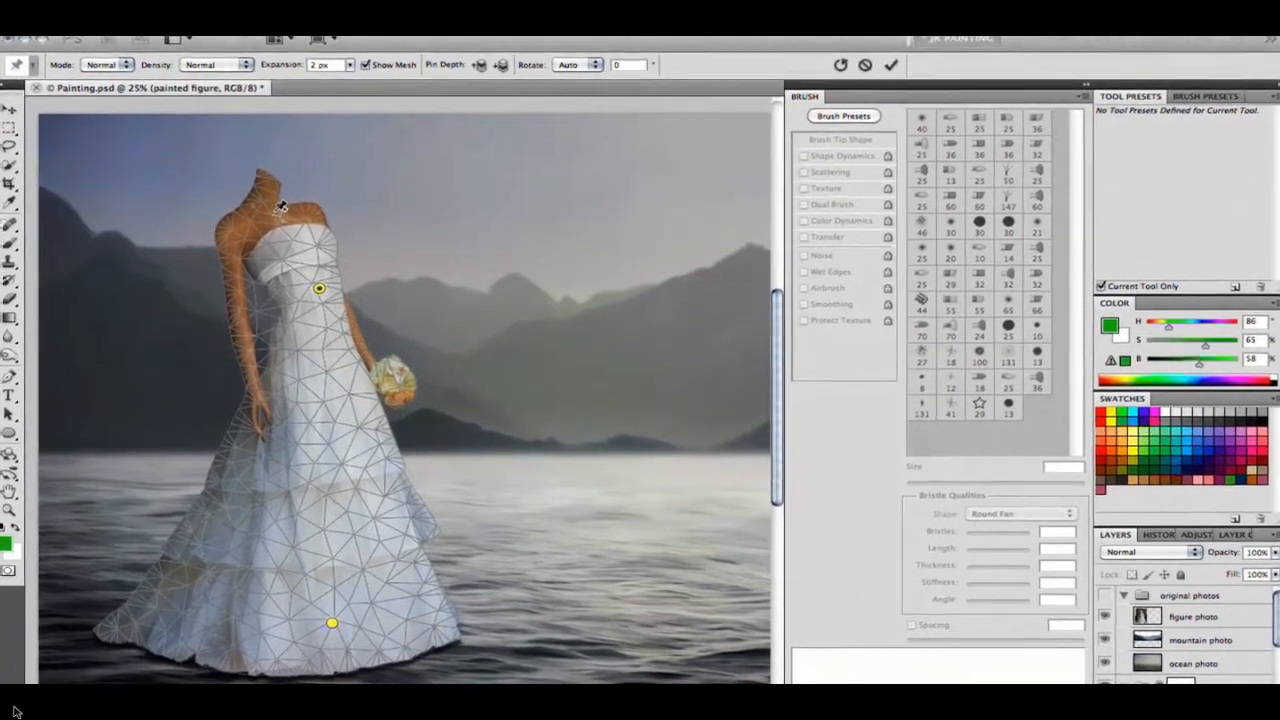
- Hide the Puppet Warp mesh to view the straightened bride figure with its pins
left_click(364, 56)
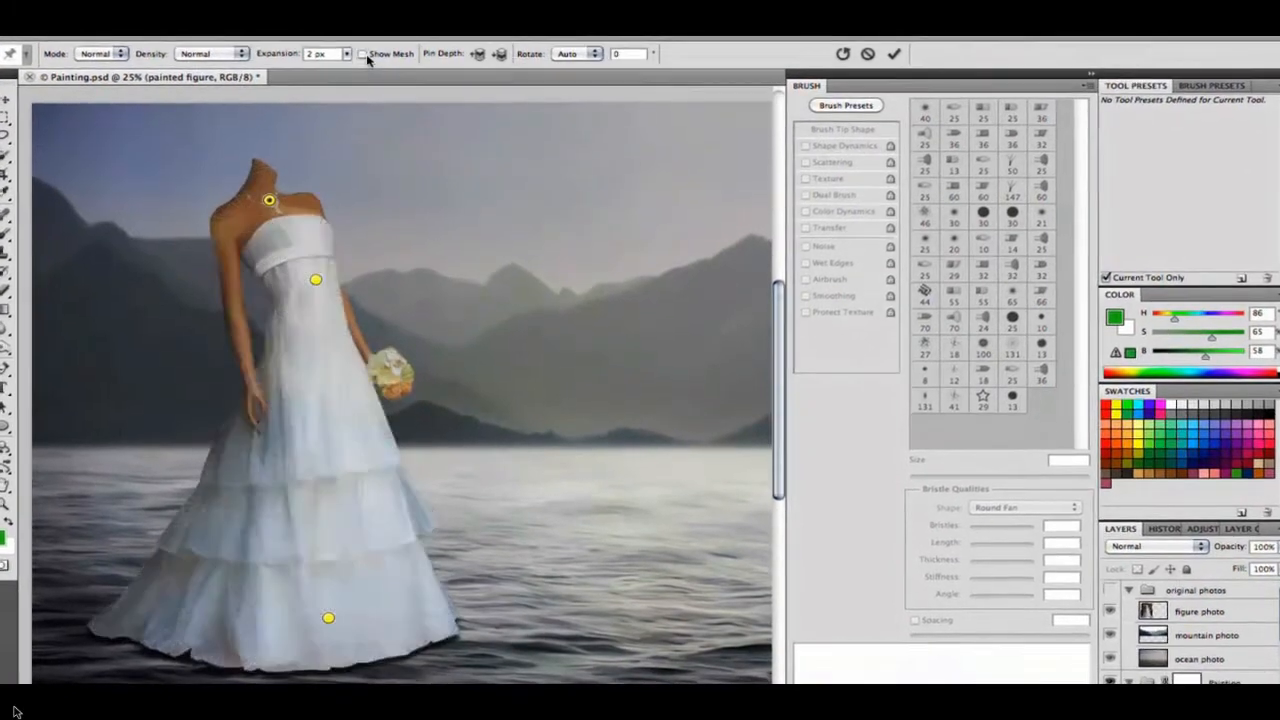